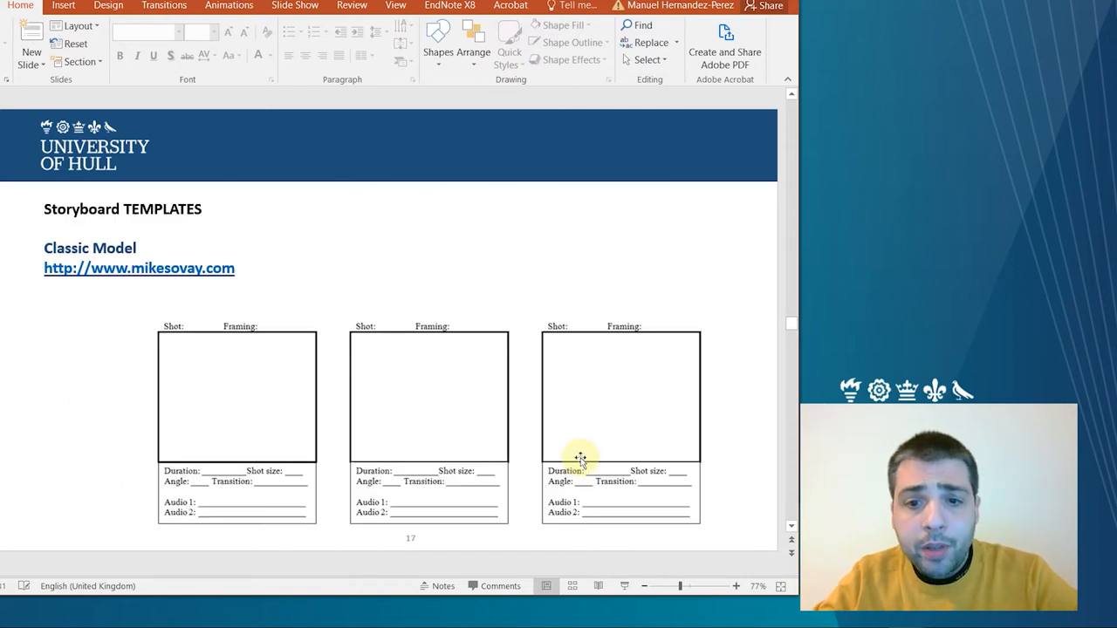
pyautogui.moveTo(161, 340)
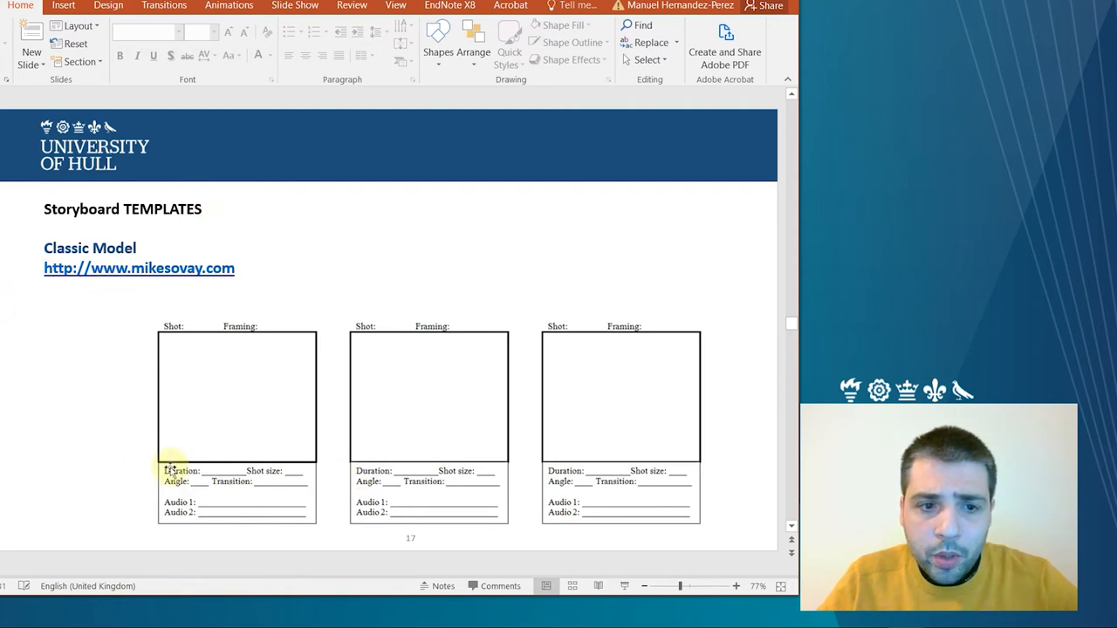
pyautogui.moveTo(185, 315)
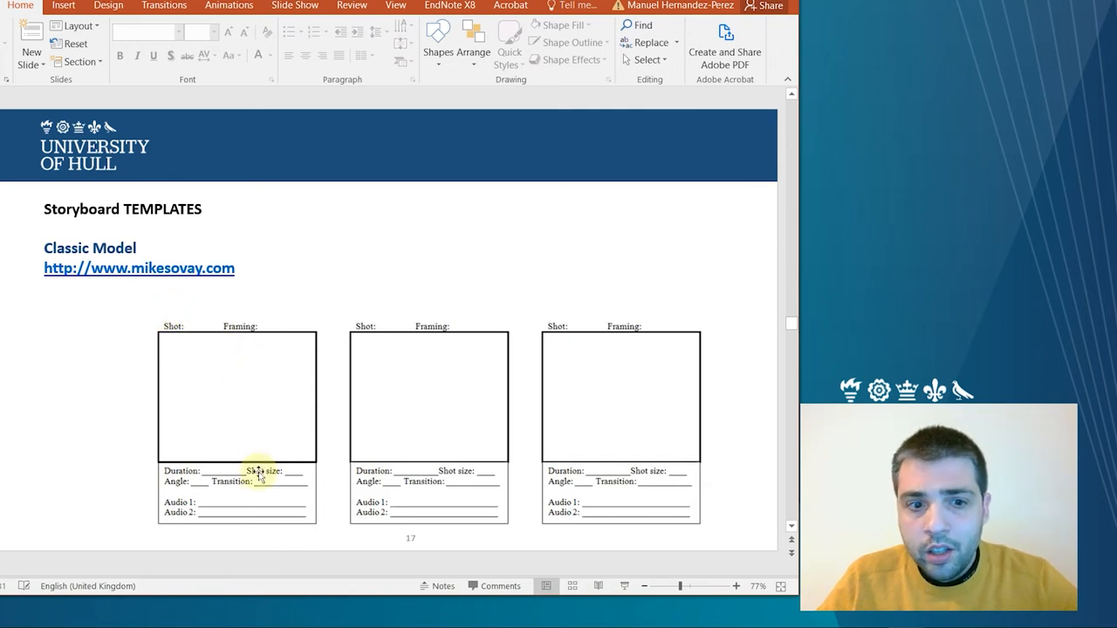
pyautogui.moveTo(504, 524)
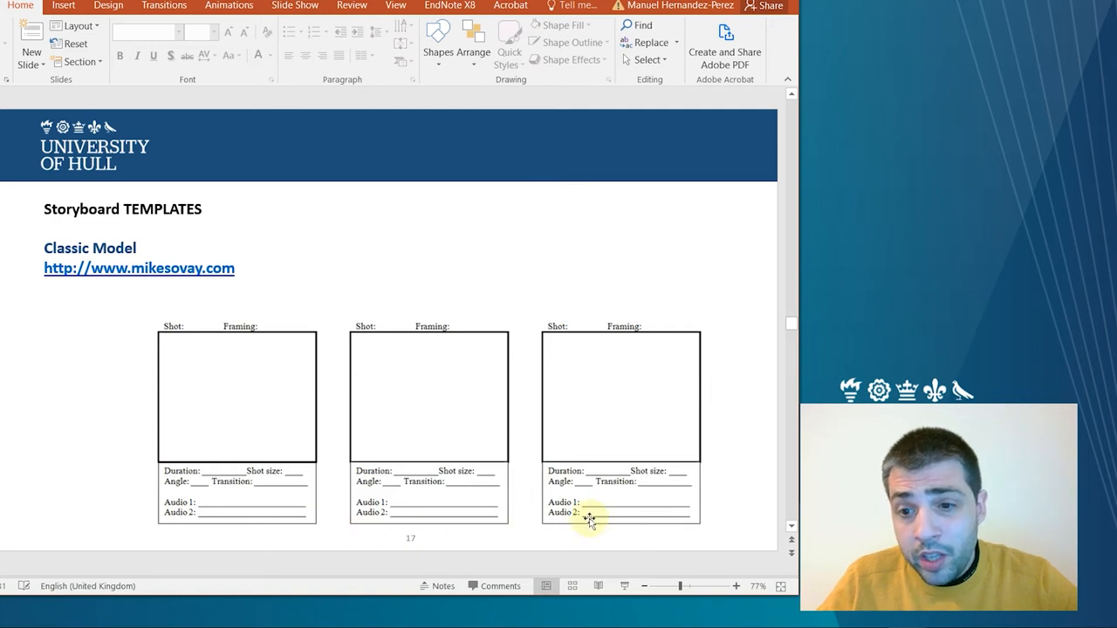
pyautogui.moveTo(202, 370)
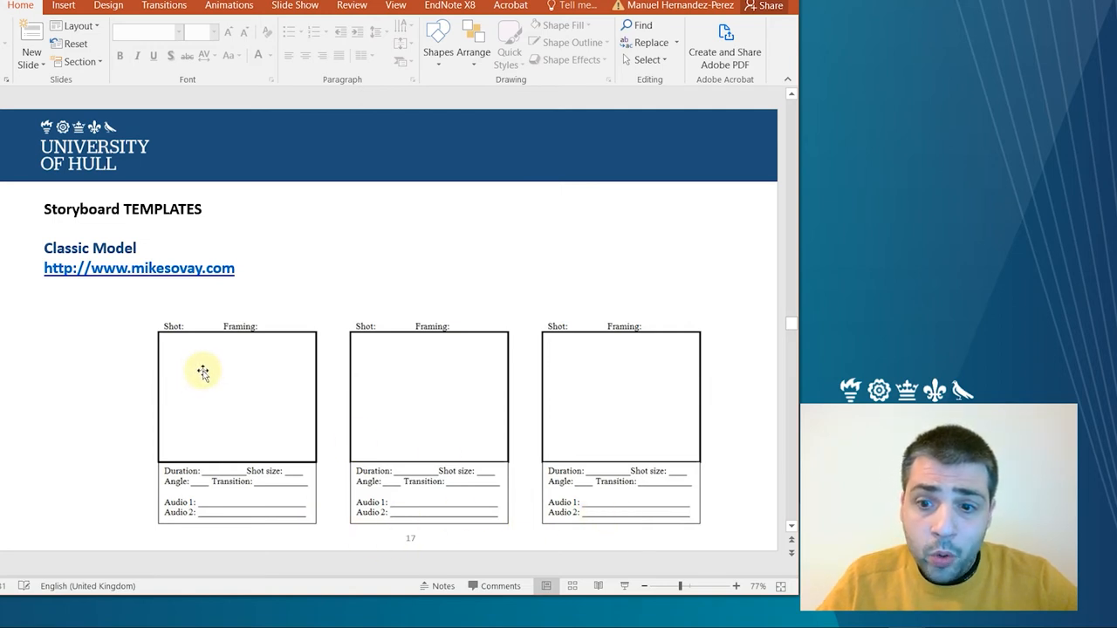
pyautogui.moveTo(229, 520)
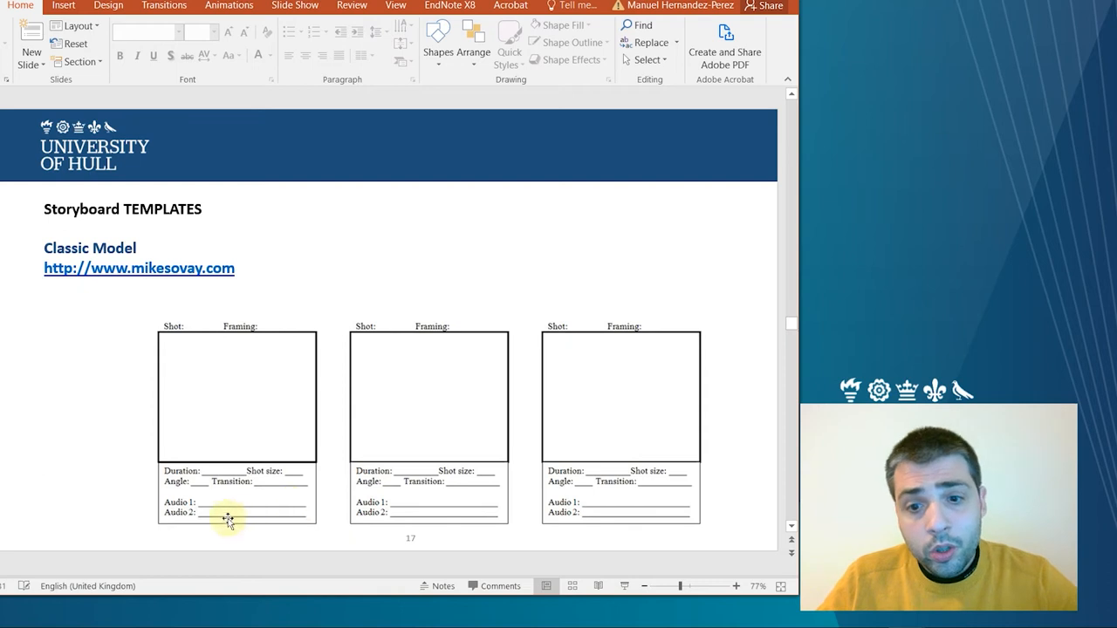
pyautogui.moveTo(410, 534)
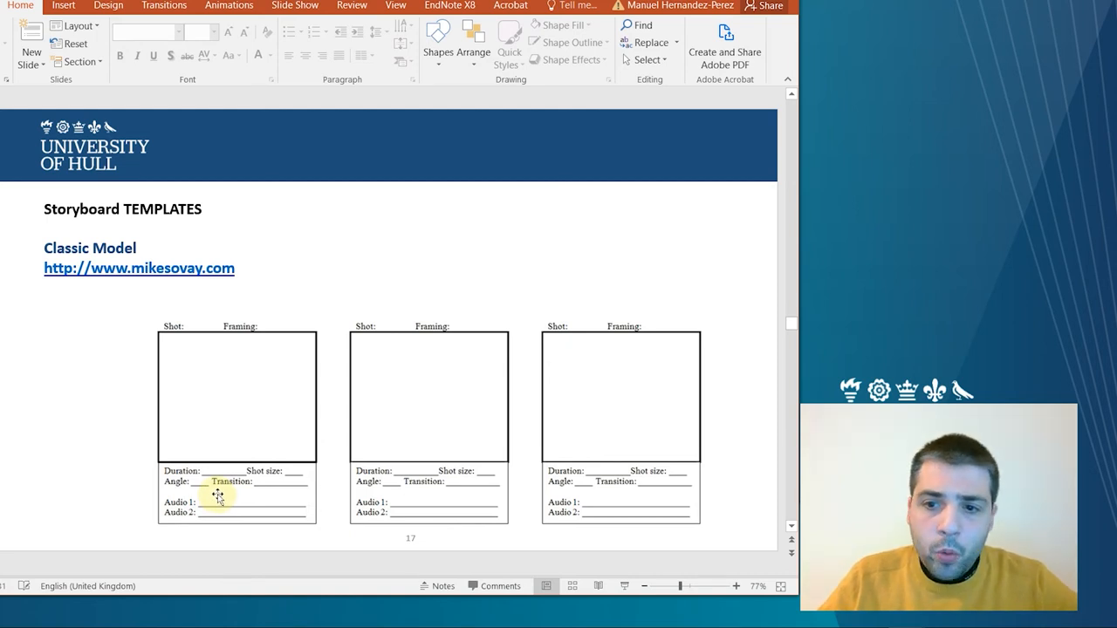
pyautogui.moveTo(404, 430)
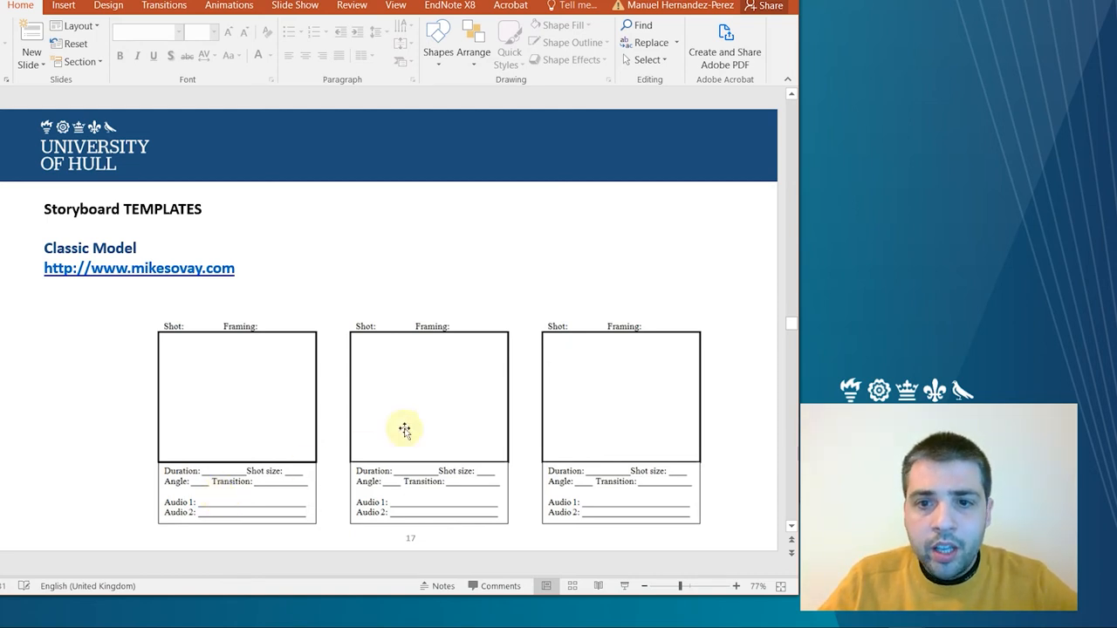
# Scroll past the classic storyboard template to the Readings slide with three book covers.
pyautogui.moveTo(791, 323); pyautogui.dragTo(791, 492)
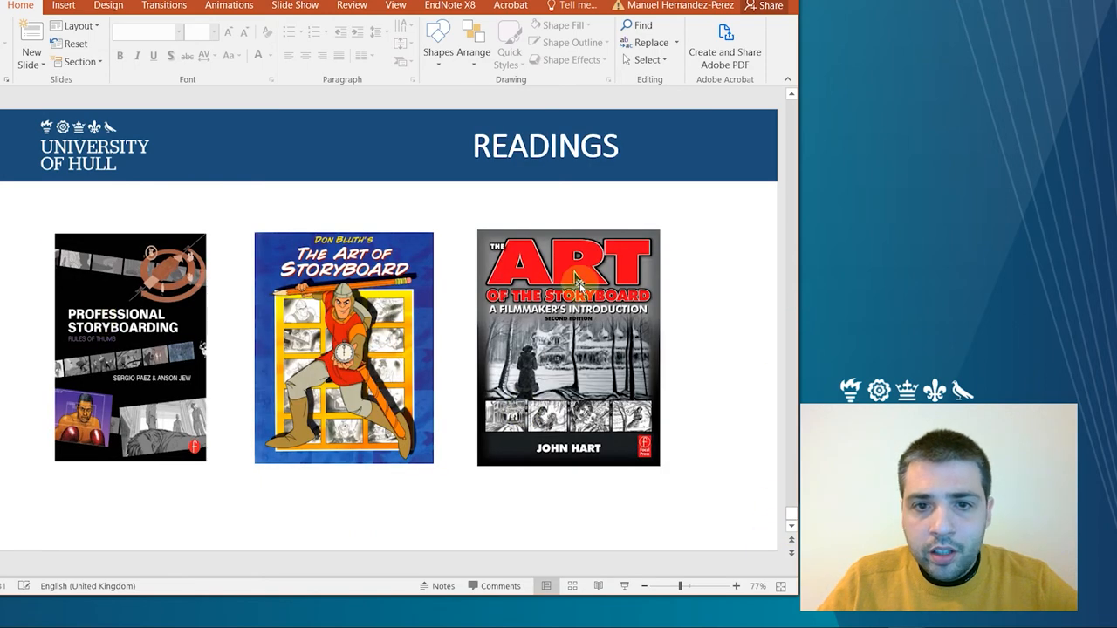
pyautogui.moveTo(587, 500)
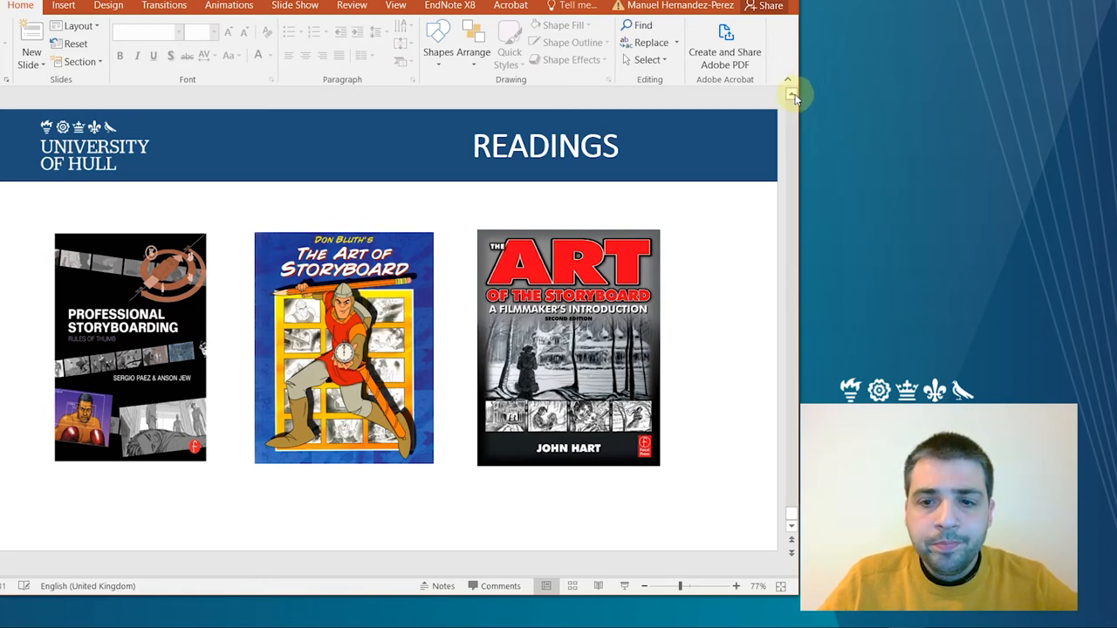
# Switch to the main lecture deck showing the Templates slide with two blank frames.
pyautogui.click(290, 5)
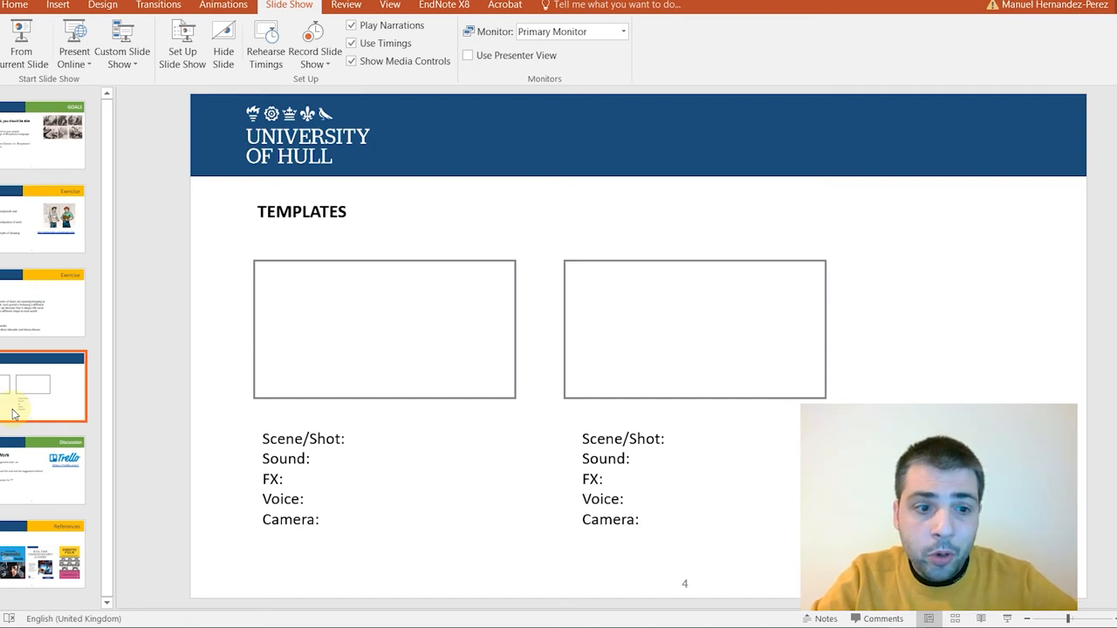
# Show slide 5, the 'Zone of Wonders' Exercise slide with its script and timeline.
pyautogui.click(42, 393)
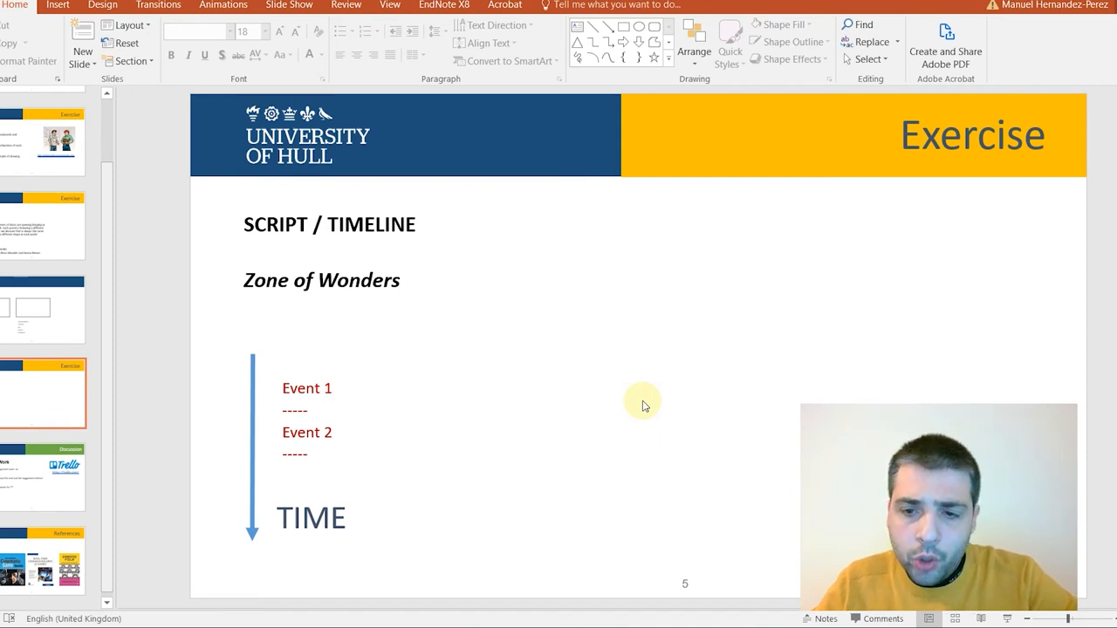
pyautogui.moveTo(607, 458)
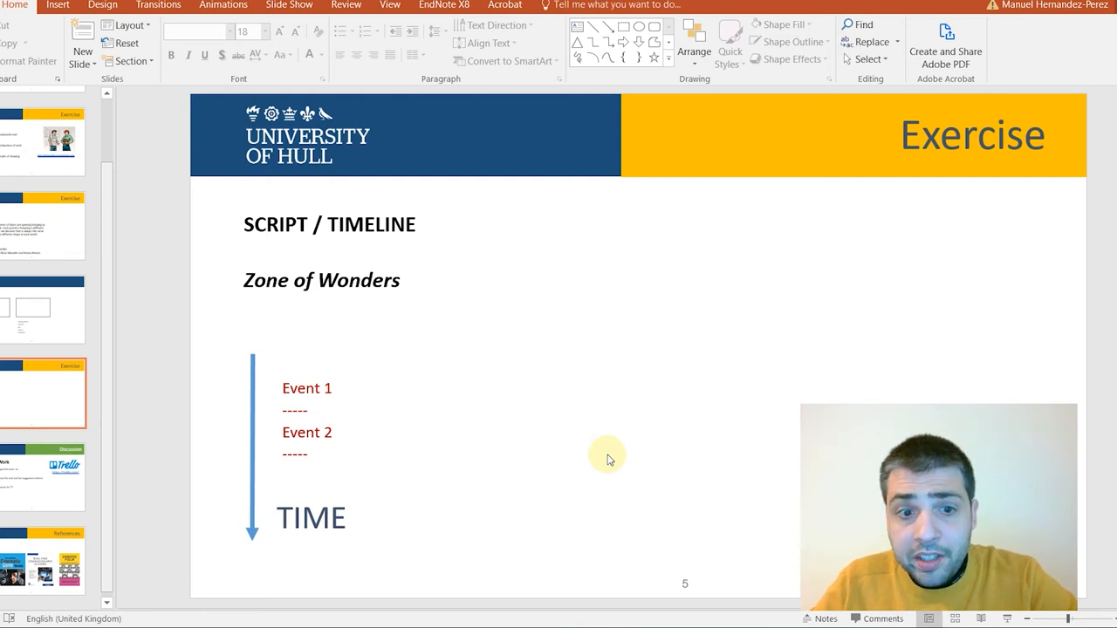
pyautogui.moveTo(282, 480)
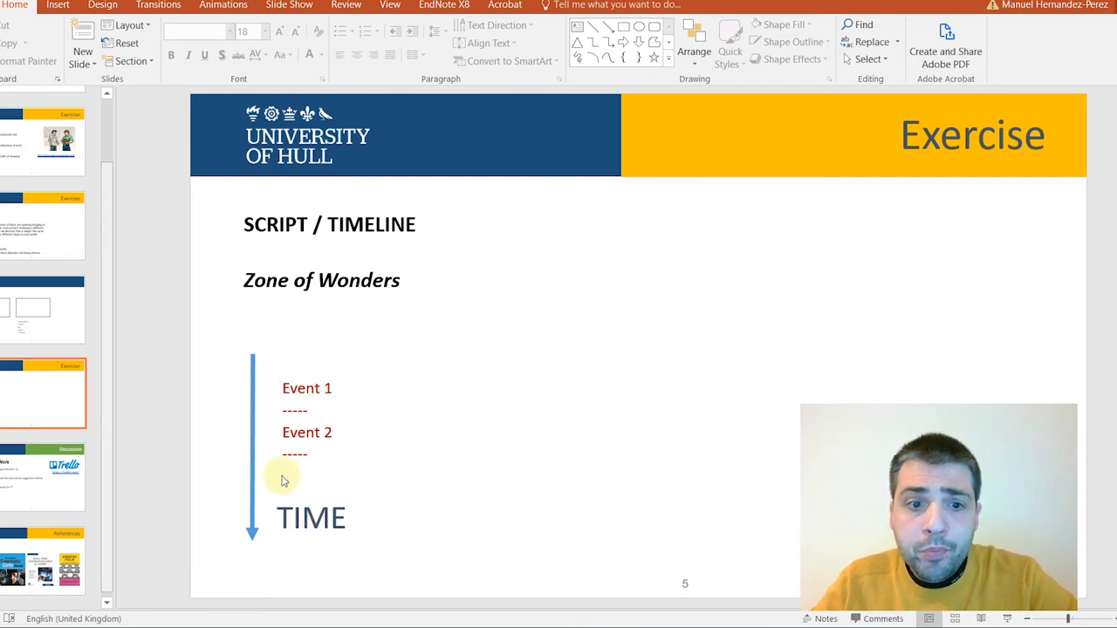
pyautogui.moveTo(357, 557)
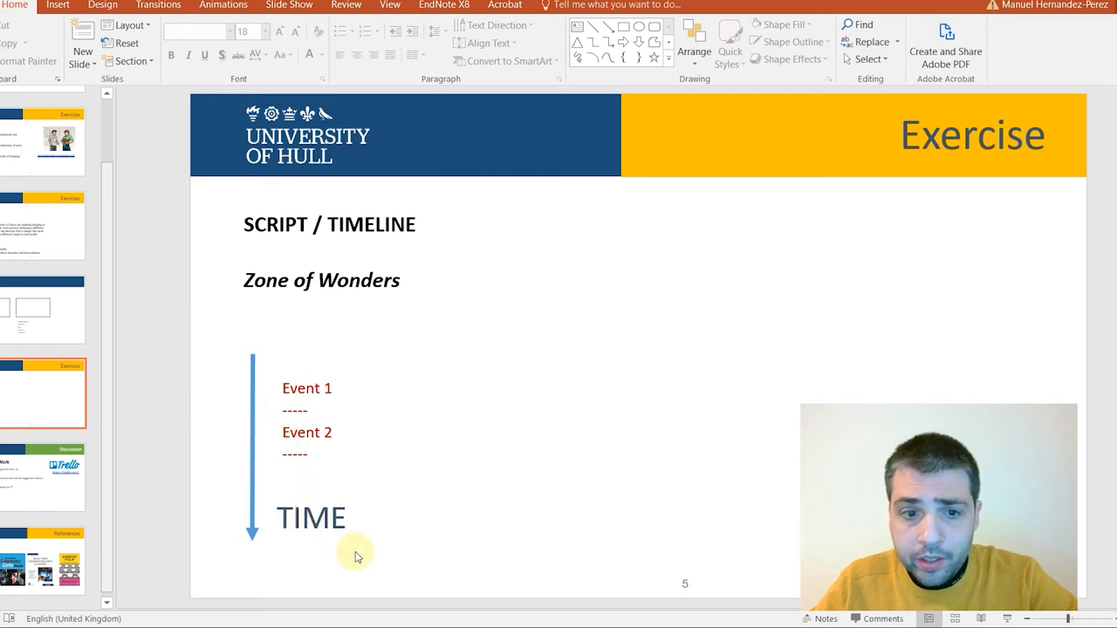
pyautogui.moveTo(251, 549)
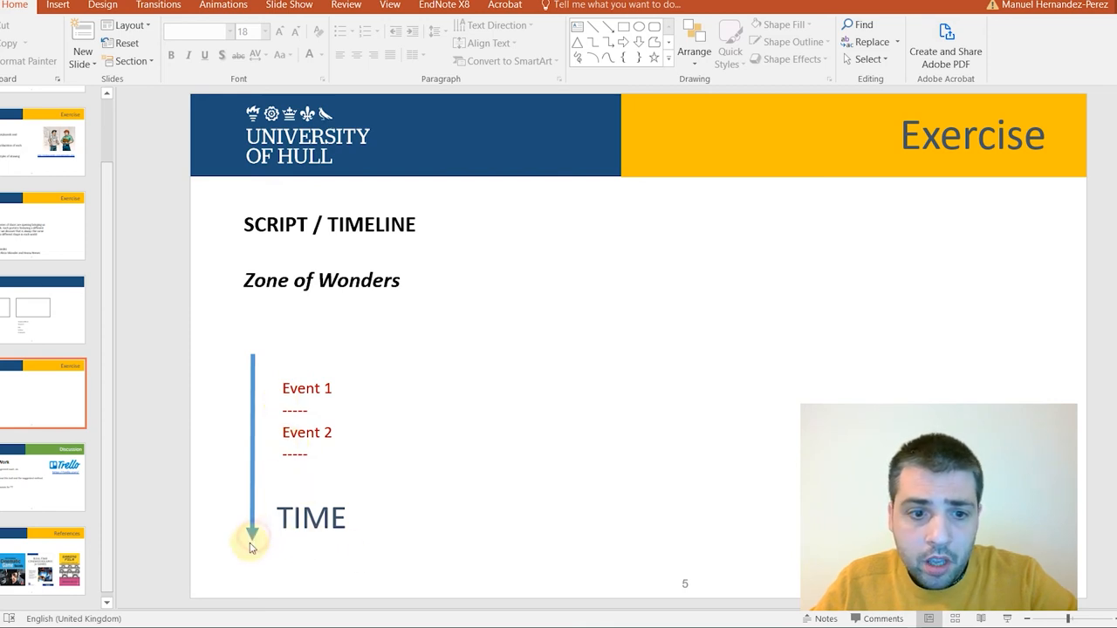
# Swing the vertical time arrow horizontal and stretch it across the slide above Event 1 and Event 2.
pyautogui.click(253, 538)
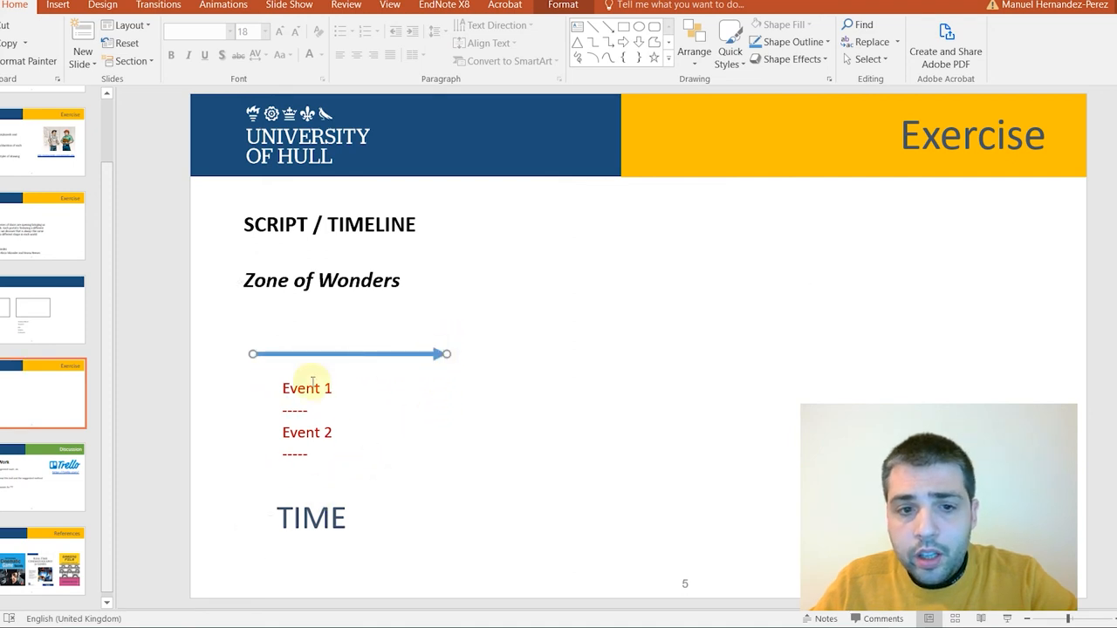
pyautogui.moveTo(445, 353); pyautogui.dragTo(967, 333)
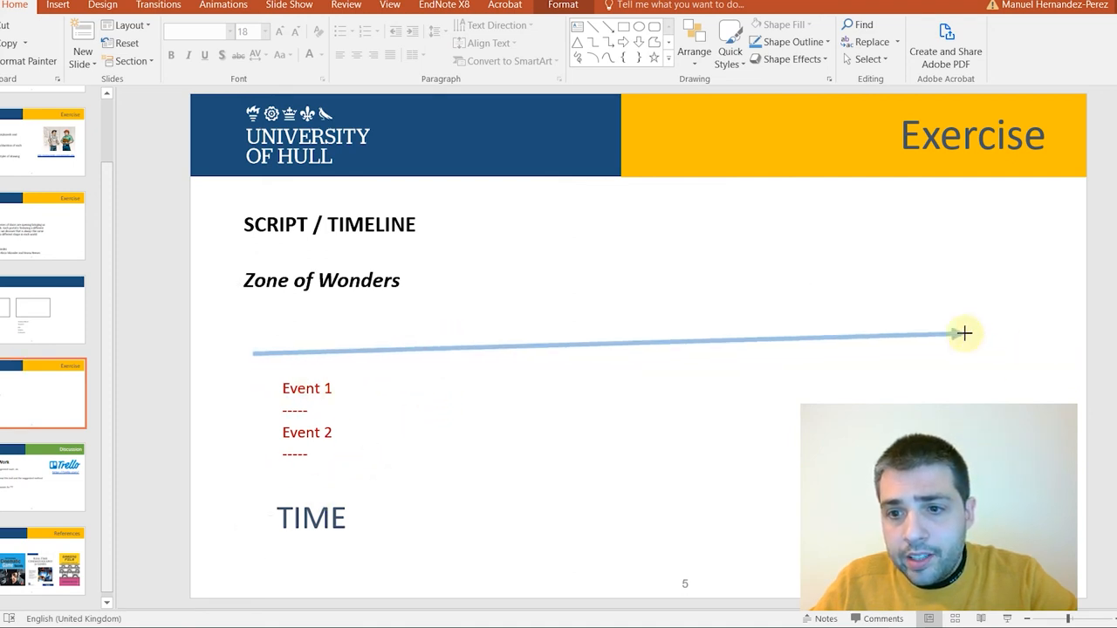
pyautogui.moveTo(963, 334); pyautogui.dragTo(981, 353)
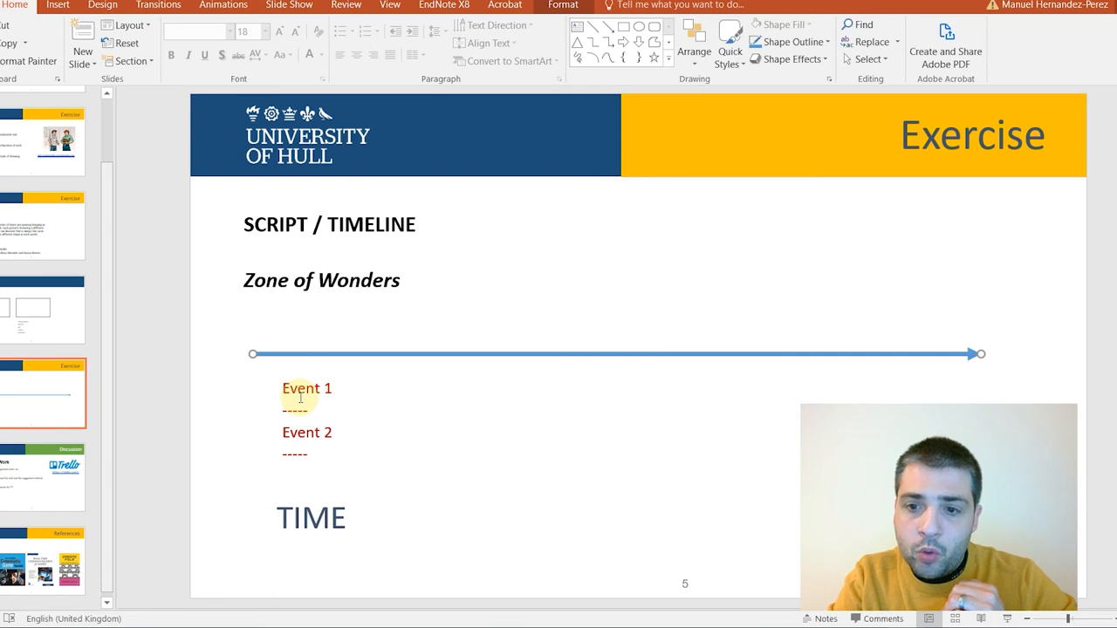
pyautogui.moveTo(223, 386)
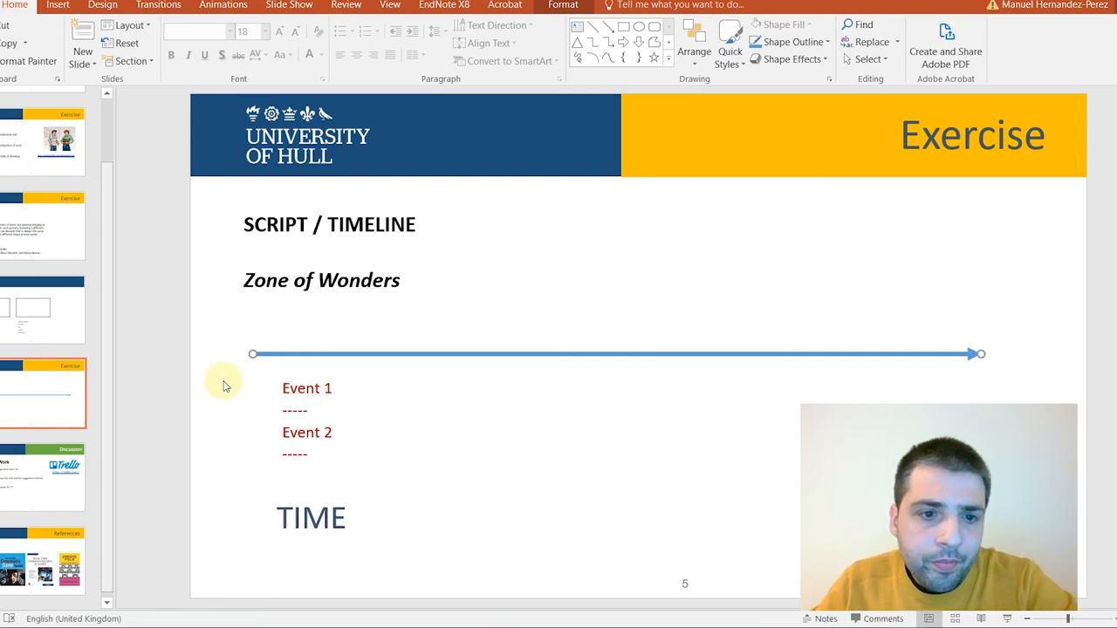
pyautogui.moveTo(236, 389)
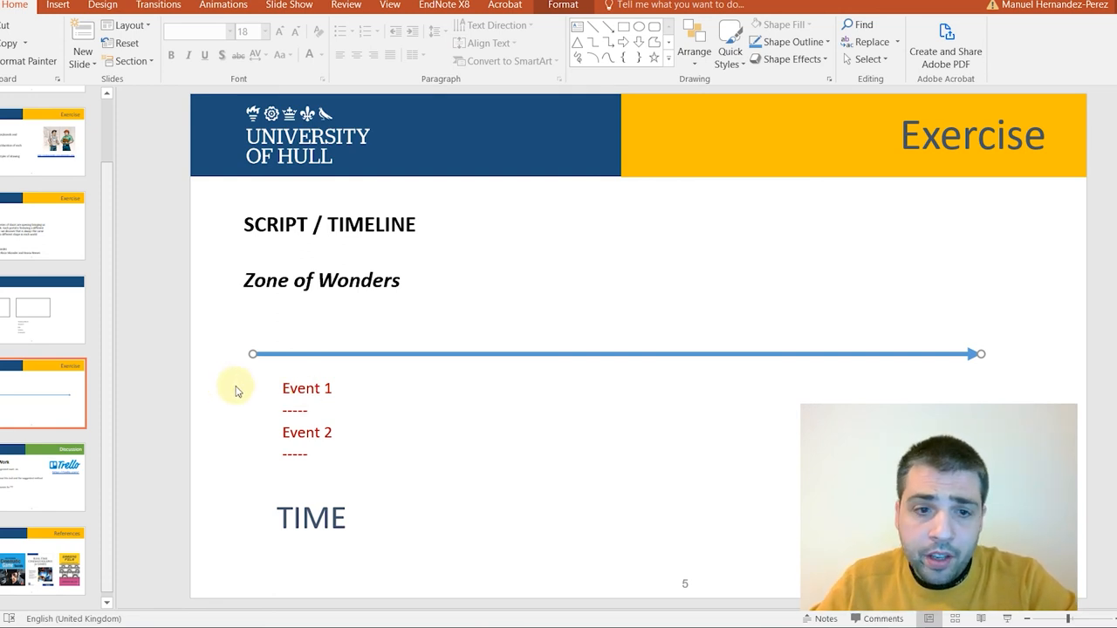
# Flip between the Templates and Exercise slides, then land on the References slide of book covers.
pyautogui.click(42, 311)
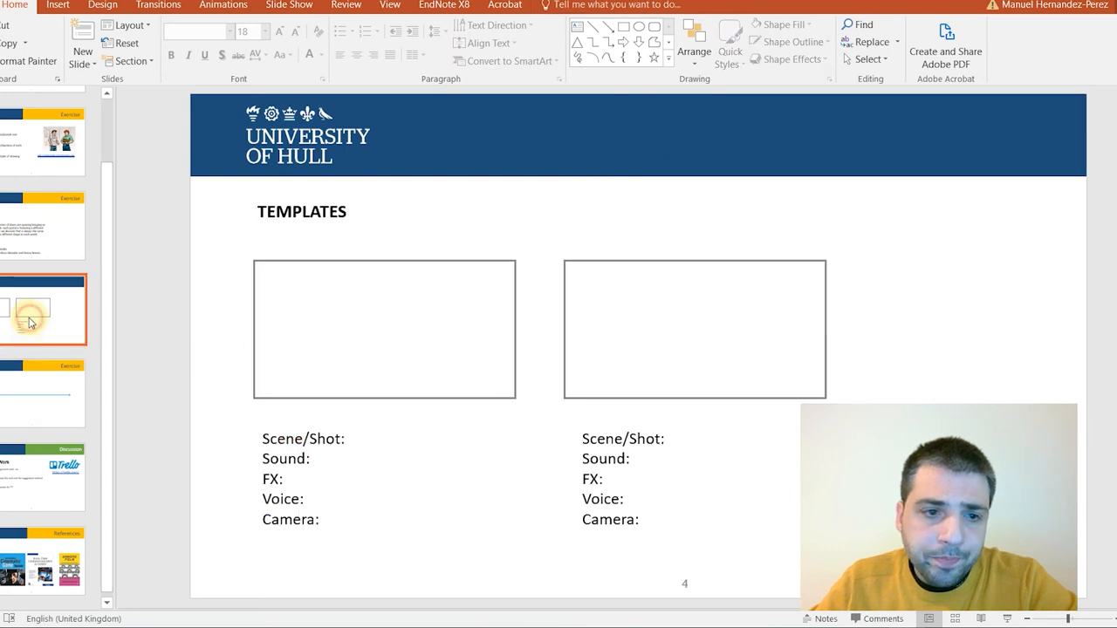
pyautogui.click(44, 393)
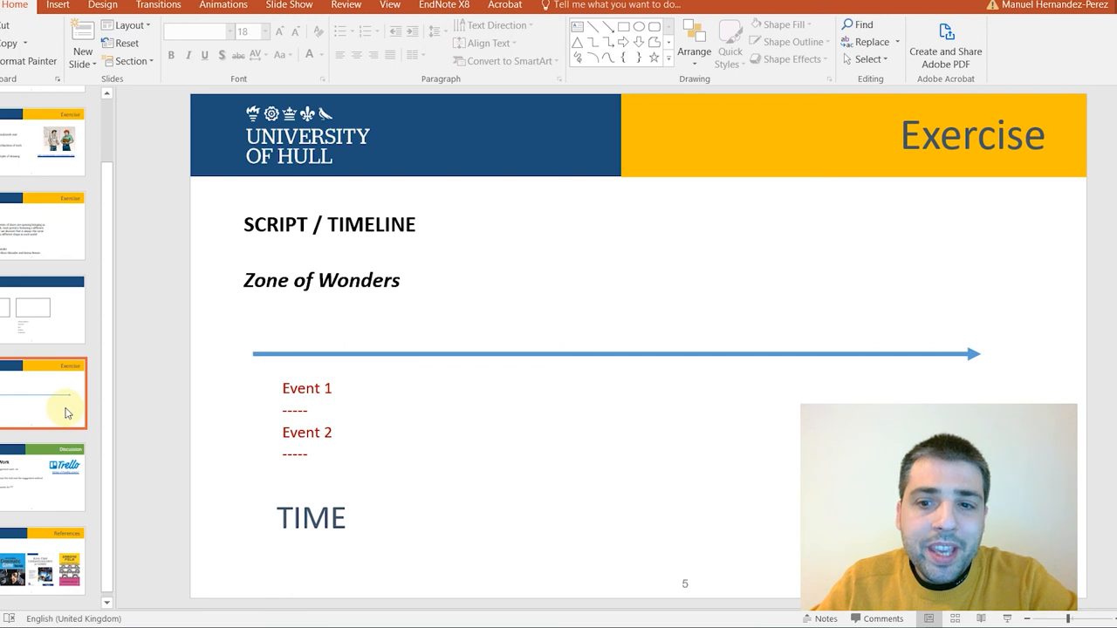
pyautogui.click(44, 311)
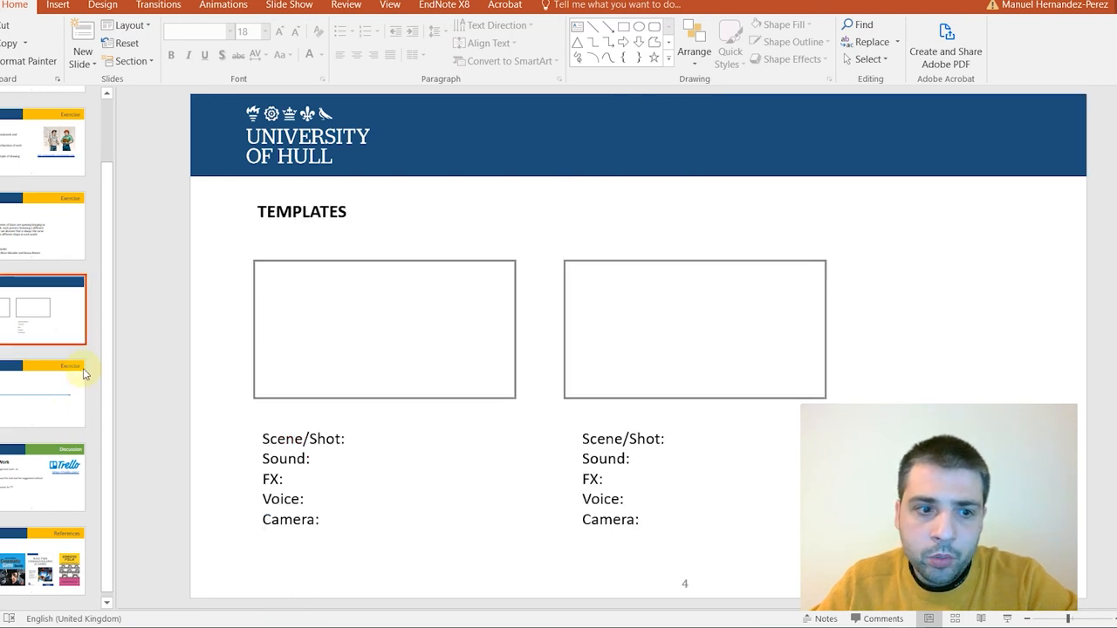
pyautogui.click(42, 562)
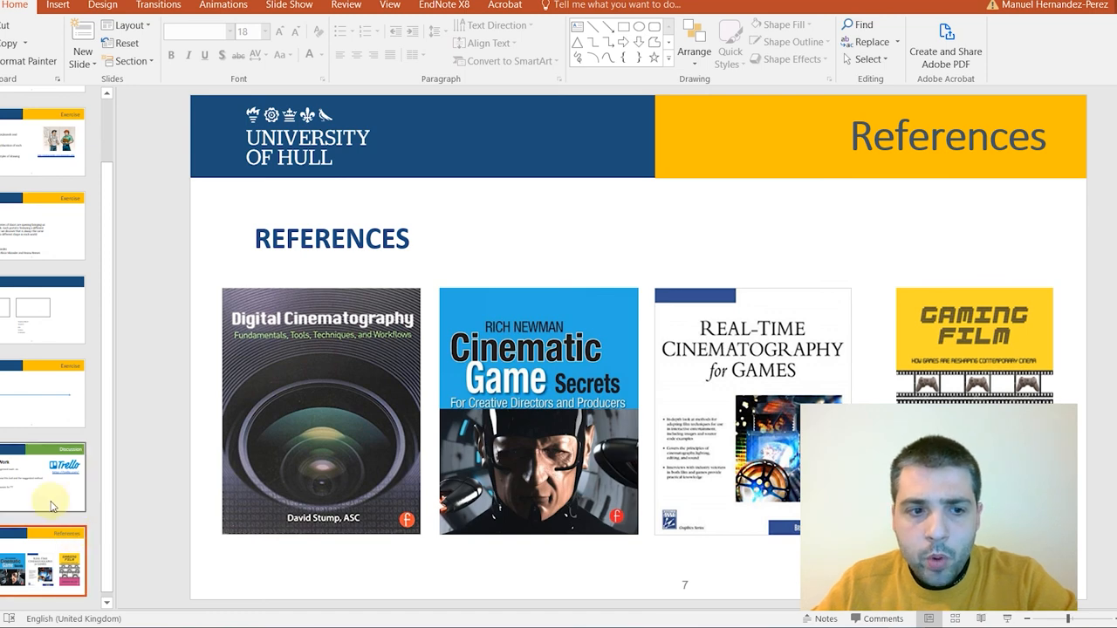
# Show slide 6, the 'Planning our Work' Discussion slide suggesting Trello.
pyautogui.click(41, 475)
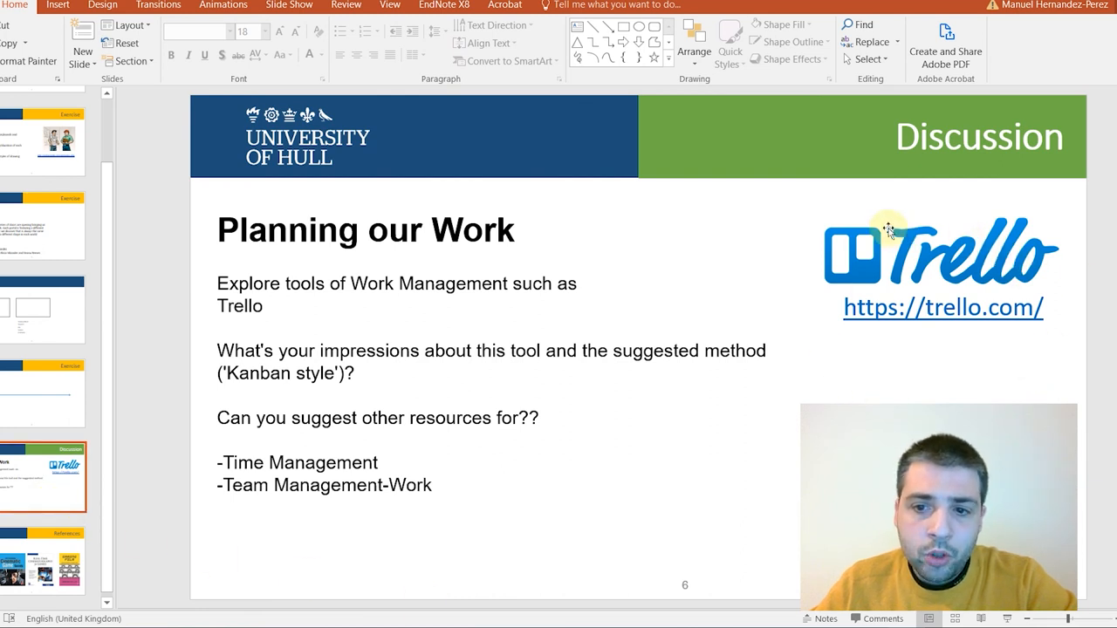
pyautogui.moveTo(963, 369)
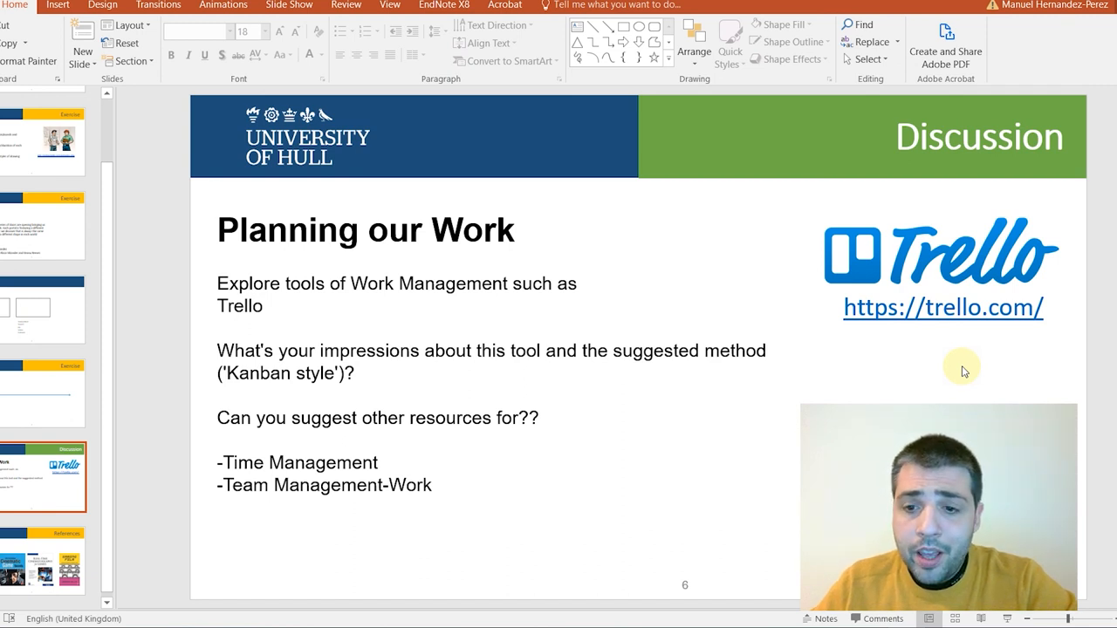
pyautogui.moveTo(953, 388)
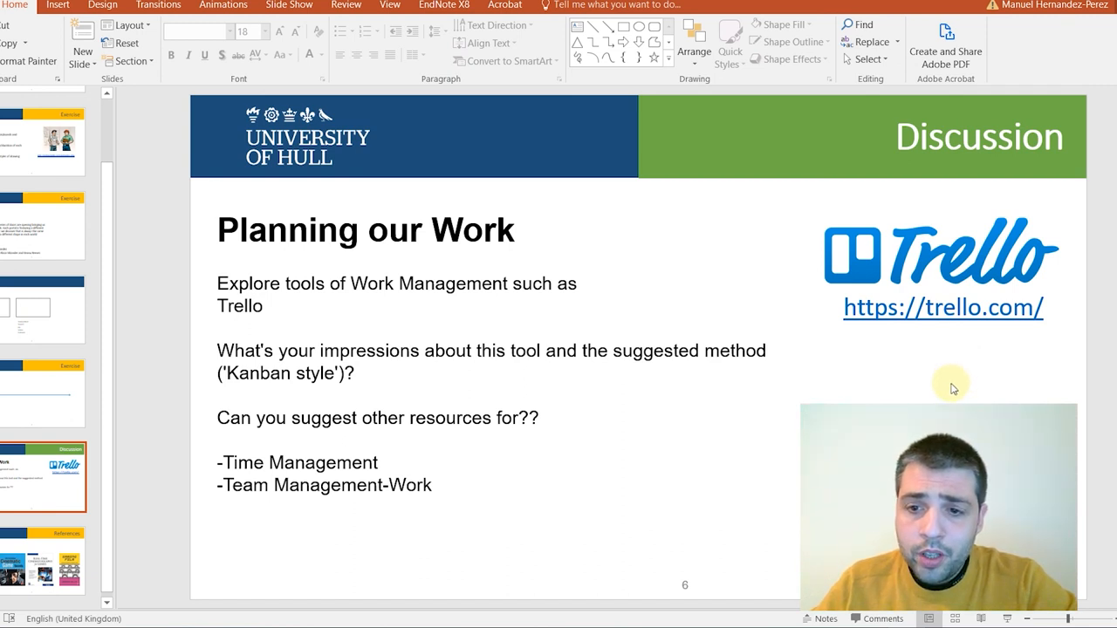